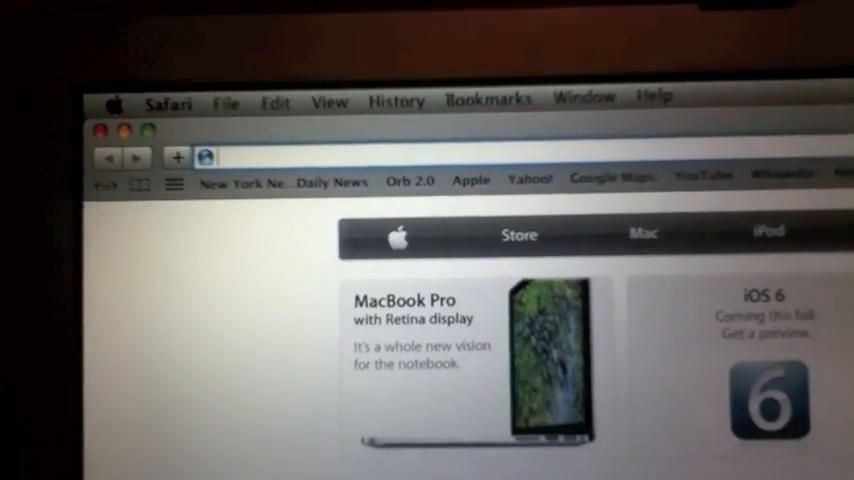
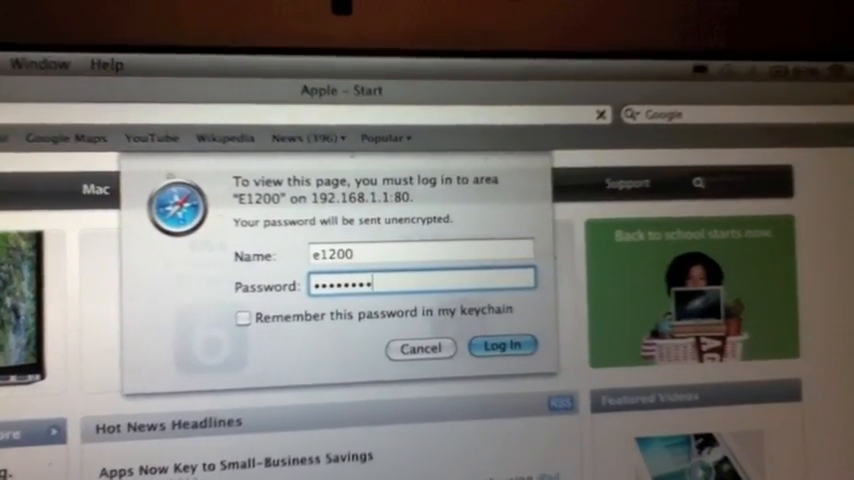
Load the router login prompt at 192.168.1.1 in Safari
{"action": "left_click", "coordinate": [502, 348]}
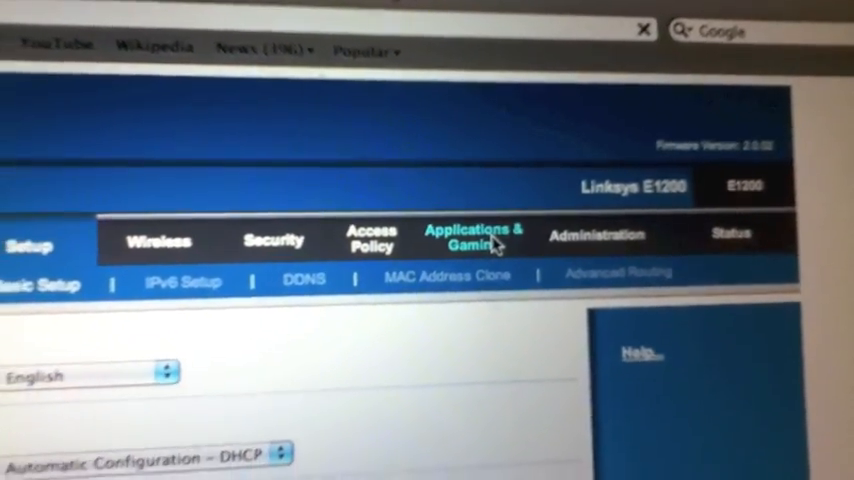
Go to the Applications & Gaming section to reach the QoS settings
{"action": "left_click", "coordinate": [474, 238]}
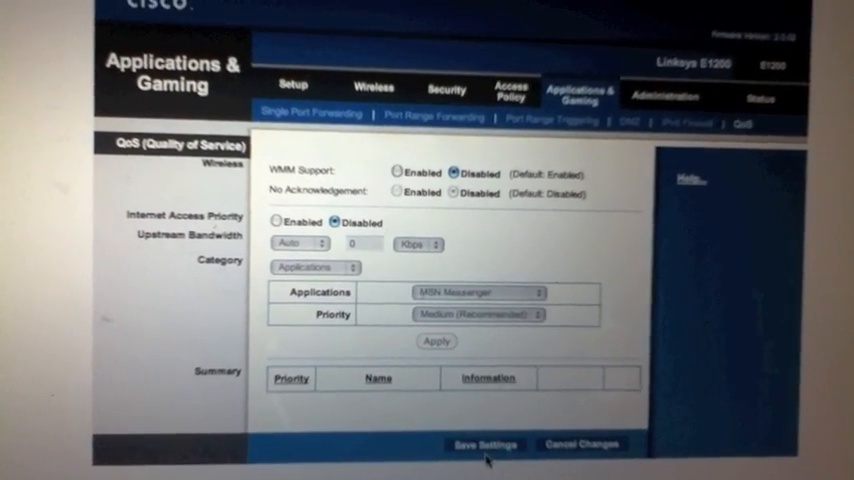
{"action": "left_click", "coordinate": [482, 444]}
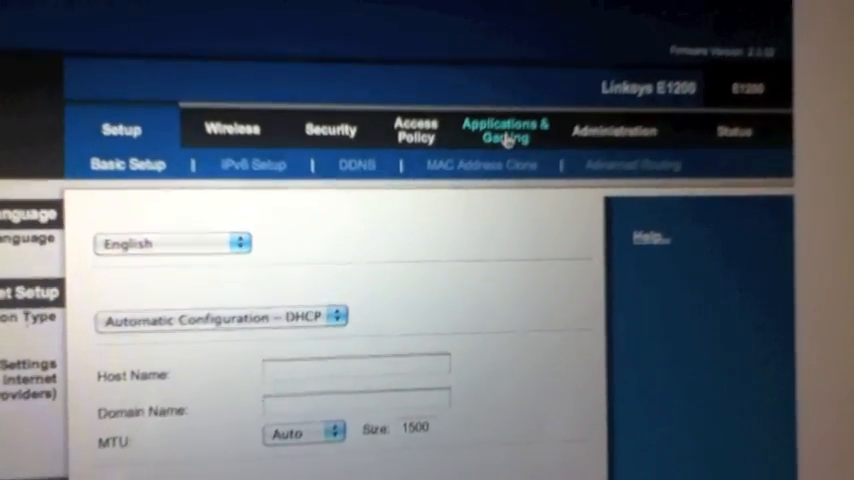
Return to Applications & Gaming QoS to verify WMM Support stayed Disabled
{"action": "left_click", "coordinate": [504, 130]}
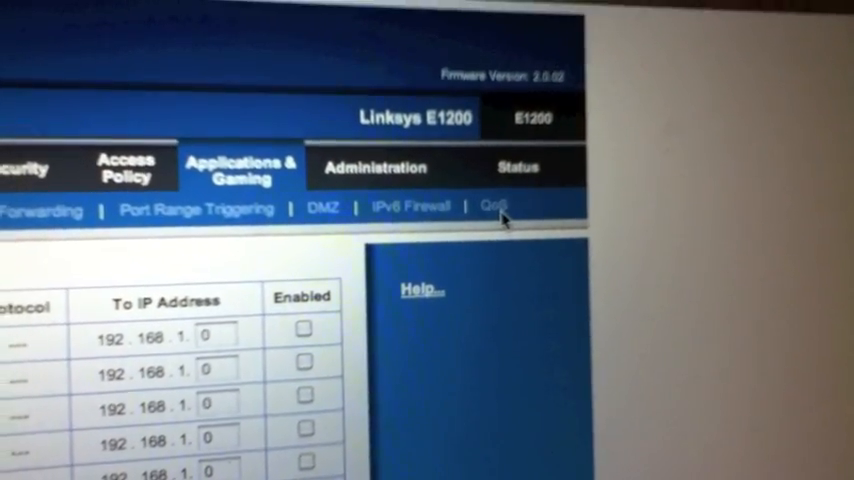
{"action": "left_click", "coordinate": [492, 208]}
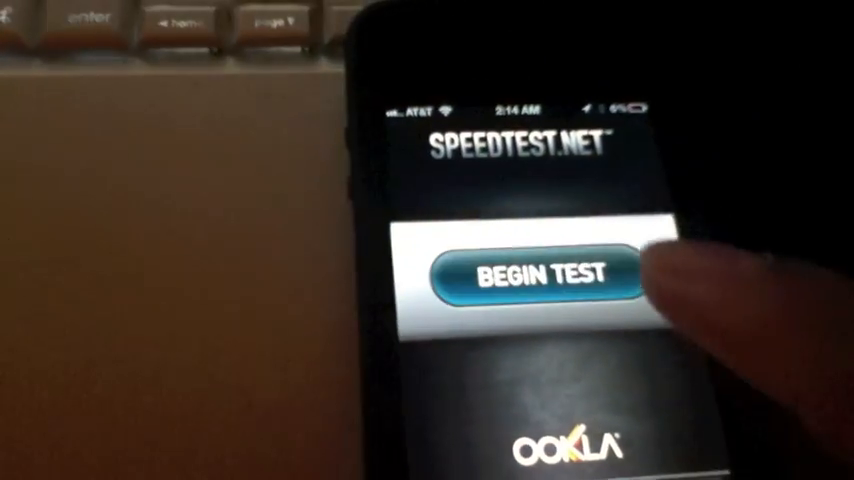
Begin a Wi‑Fi speed test in Speedtest.net on the iPhone
{"action": "left_click", "coordinate": [540, 276]}
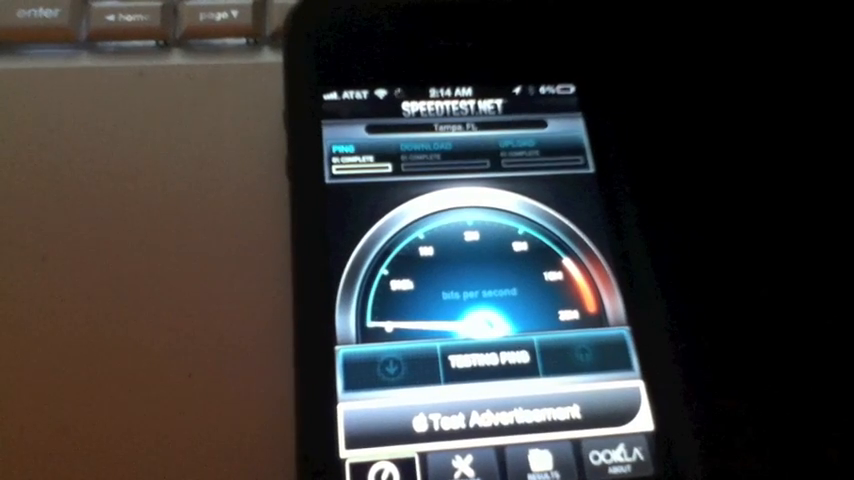